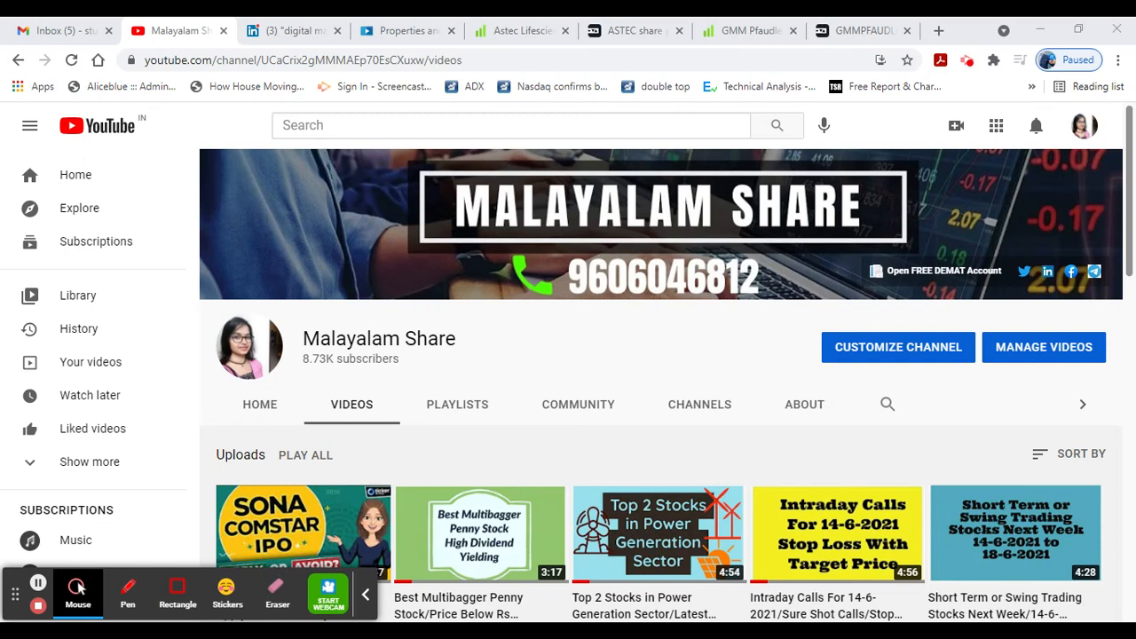
mouse_move(850, 114)
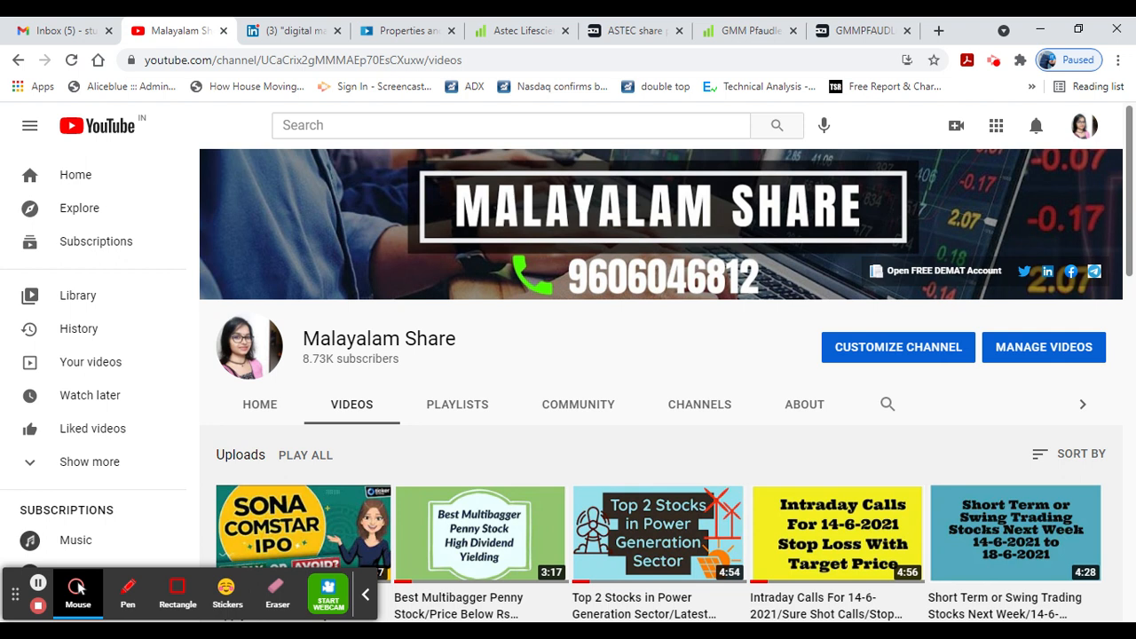
On Astec Lifesciences' Screener page, review pros and cons and peers, then quarterly results.
left_click(521, 30)
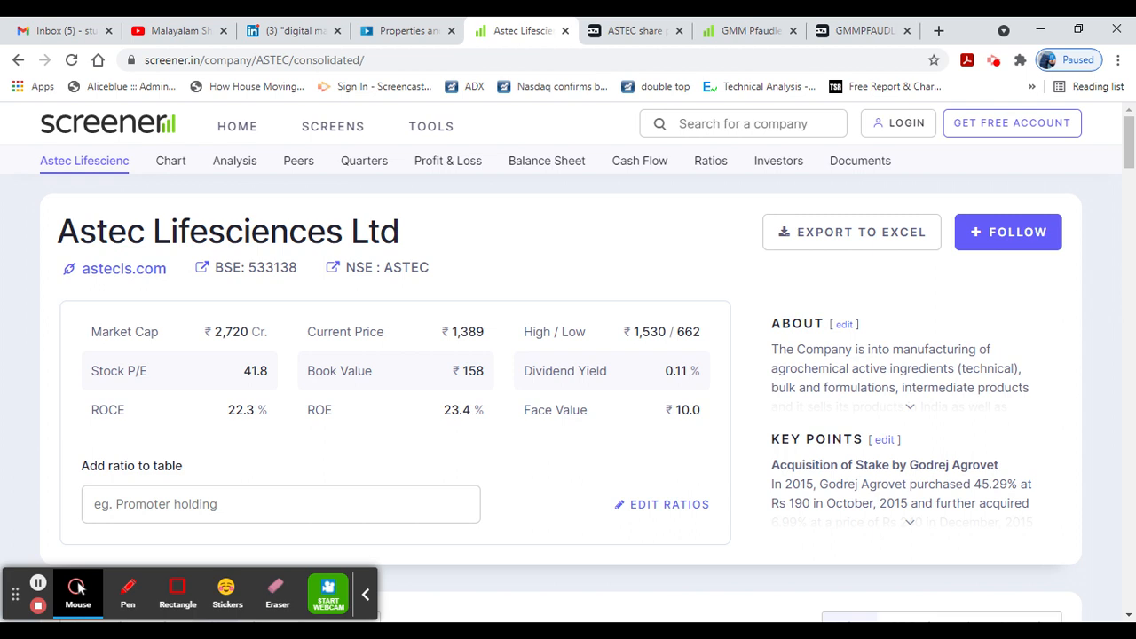
mouse_move(1050, 172)
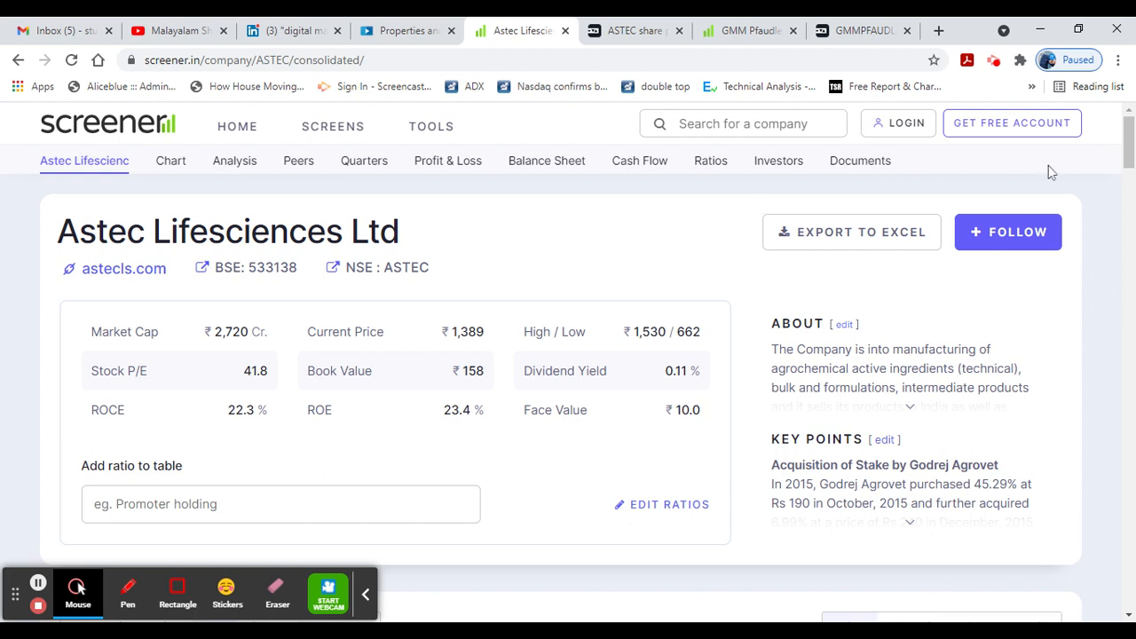
left_click(169, 161)
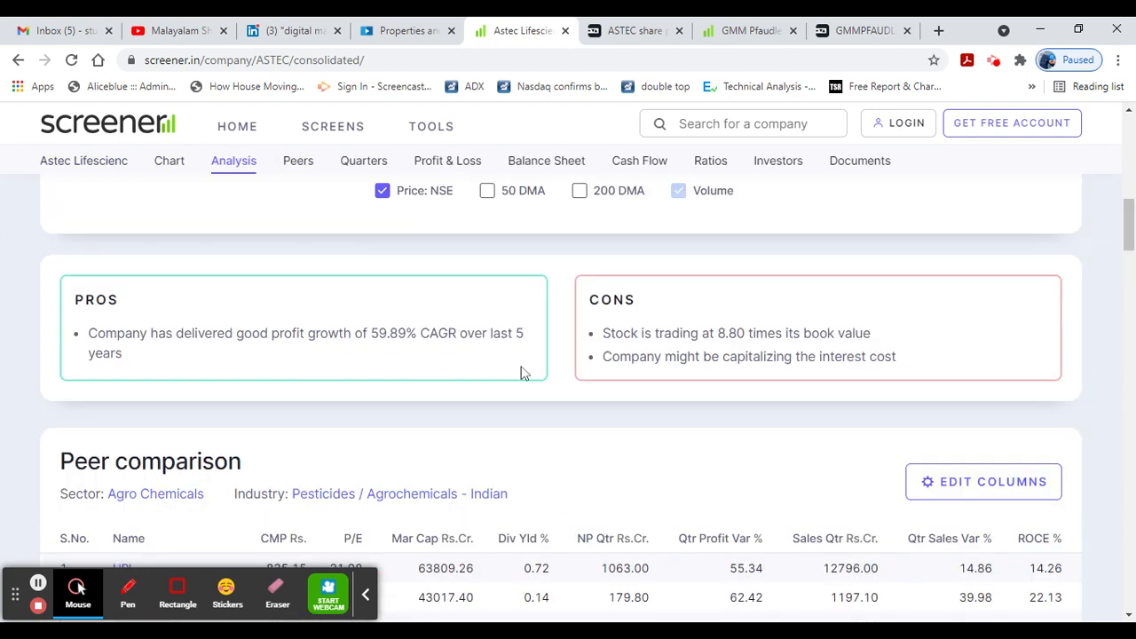
mouse_move(216, 496)
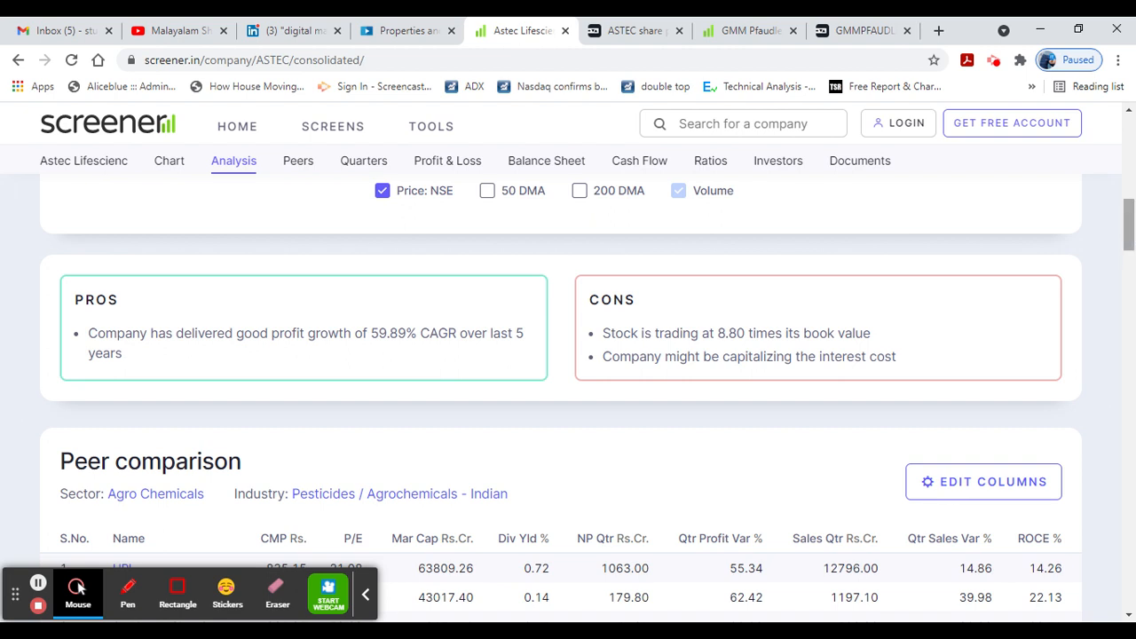
scroll("down", 3)
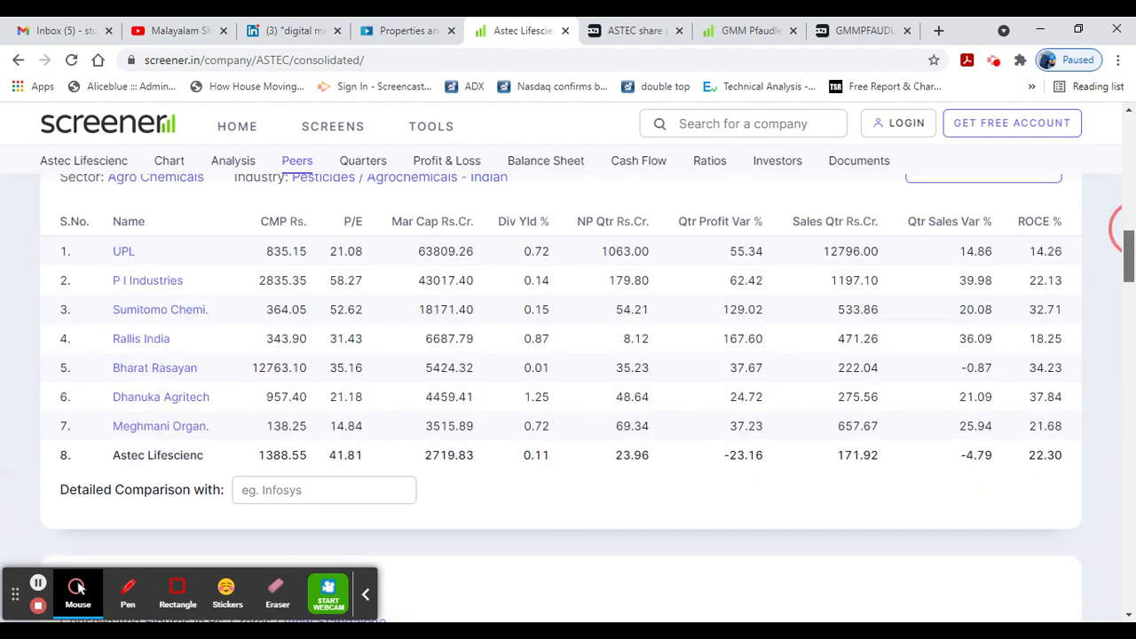
left_click(362, 160)
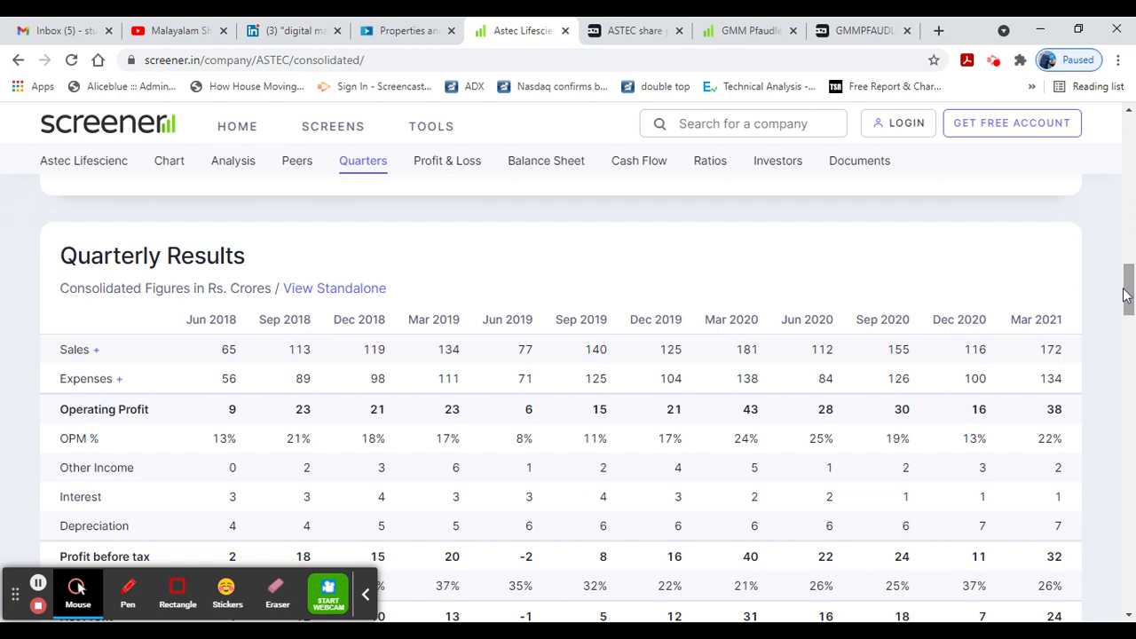
Scroll Astec's profit & loss, growth figures and balance sheet, then jump to shareholding pattern.
scroll("down", 3)
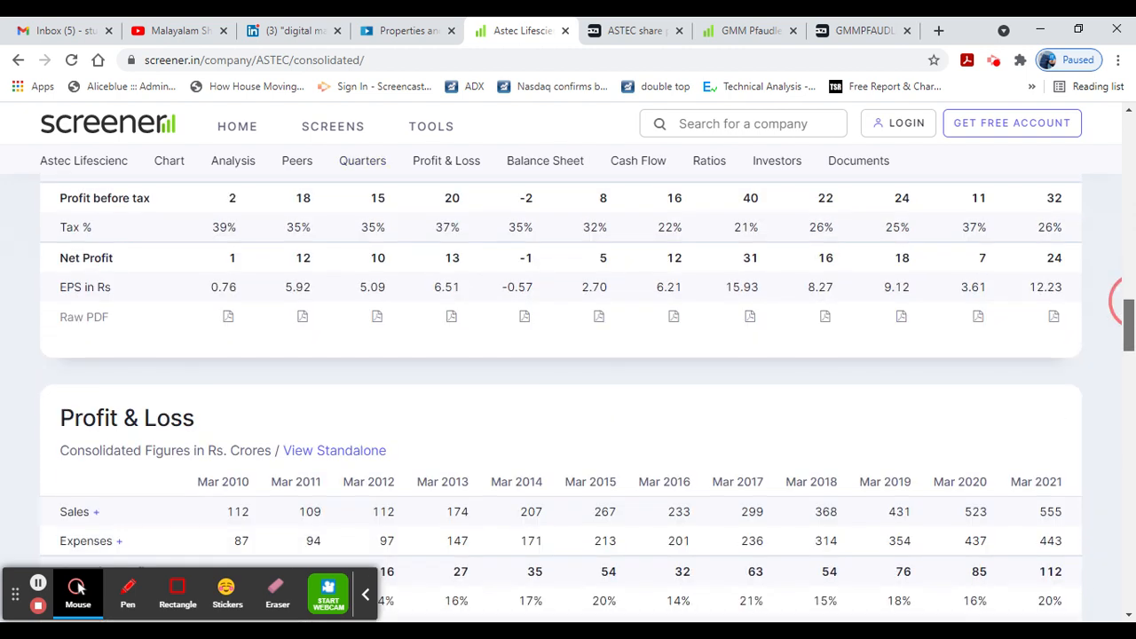
scroll("down", 3)
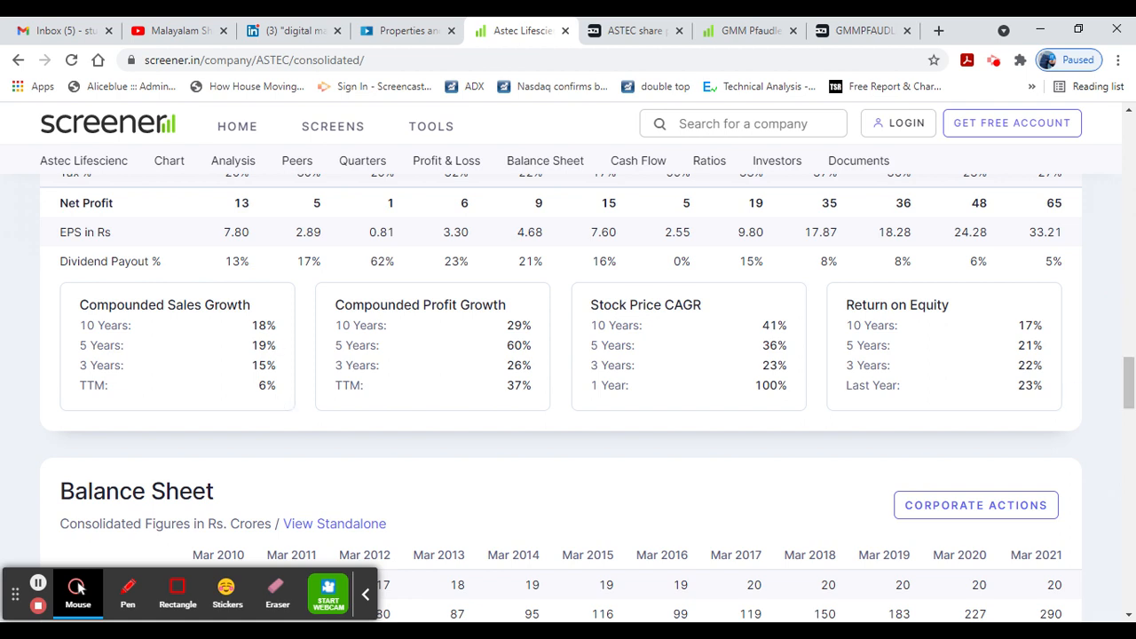
mouse_move(874, 366)
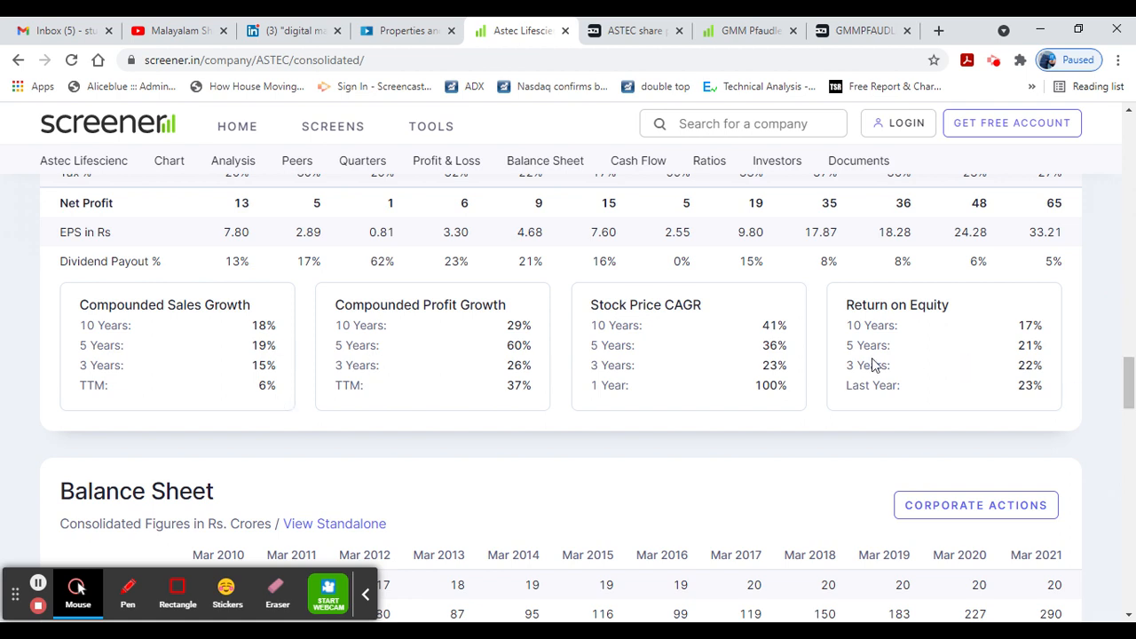
scroll("down", 3)
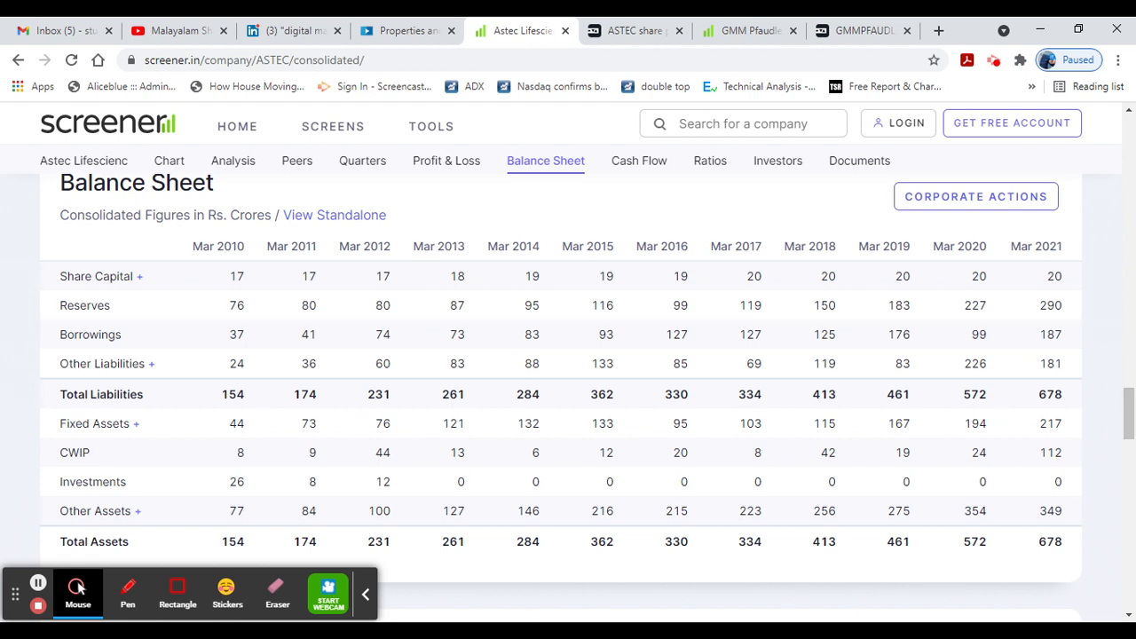
left_click(638, 160)
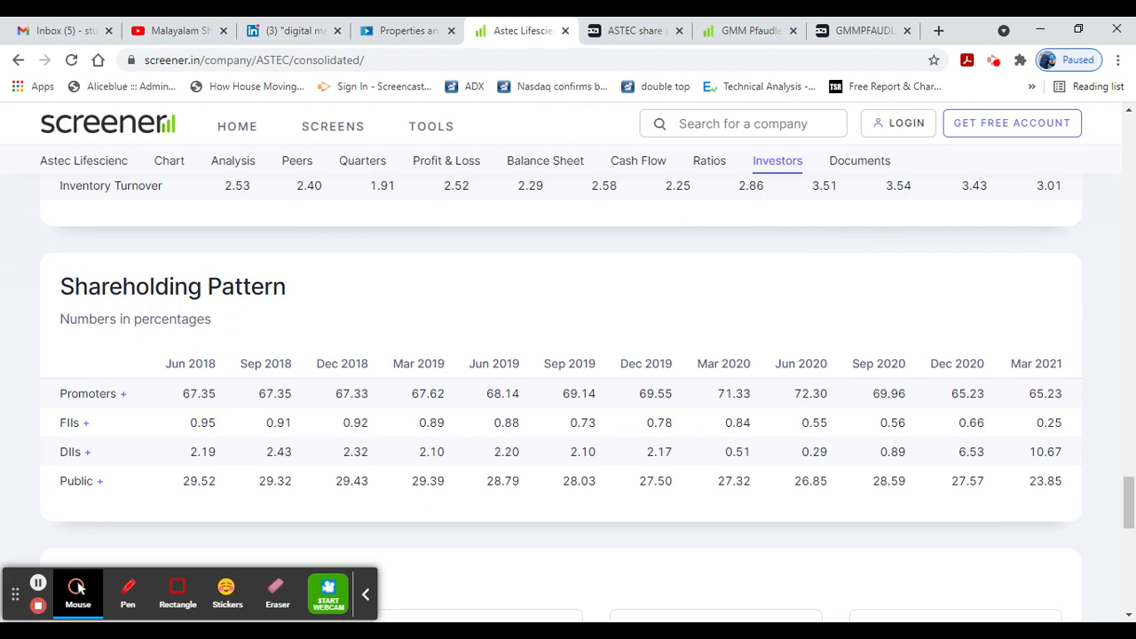
Check Astec and GMM Pfaudler key metrics on Tickertape, ending on GMM's Screener overview.
left_click(634, 30)
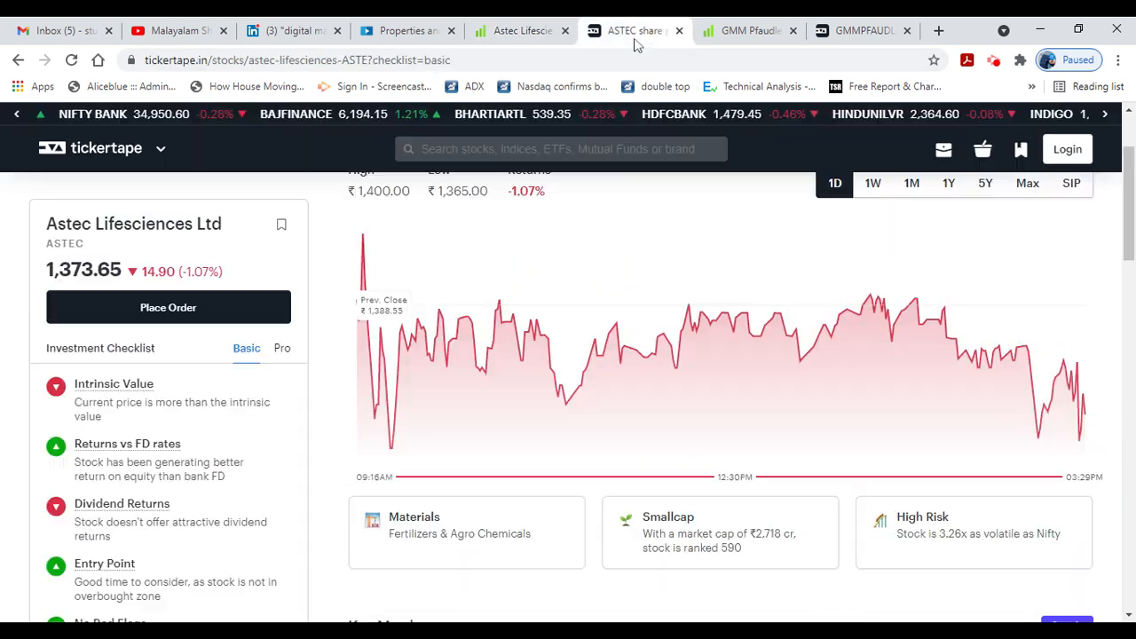
scroll("down", 3)
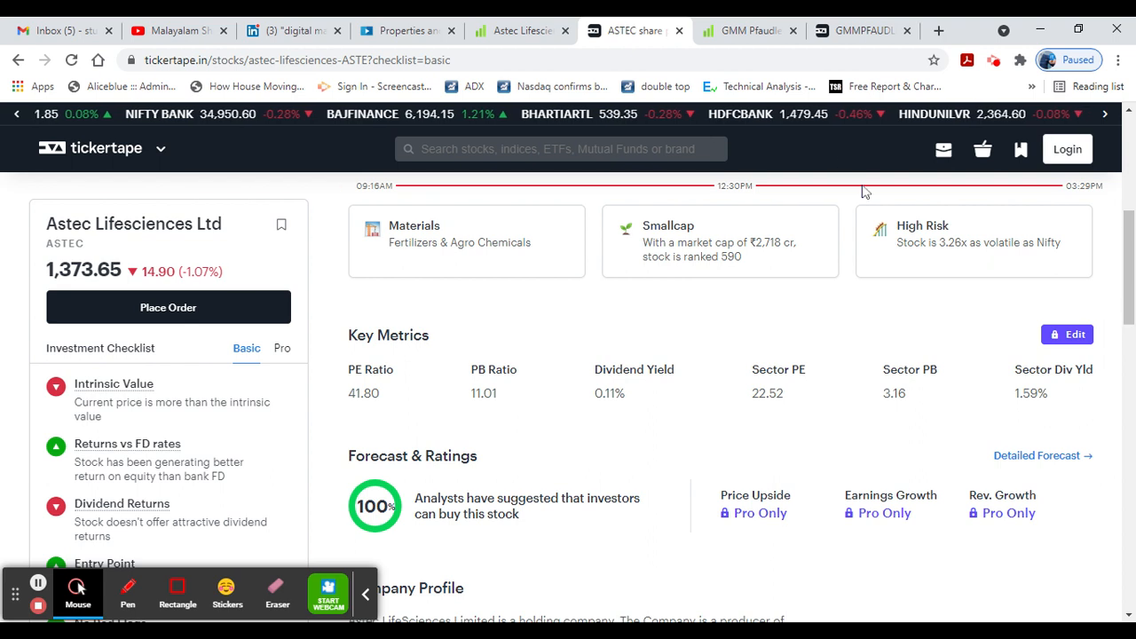
left_click(748, 30)
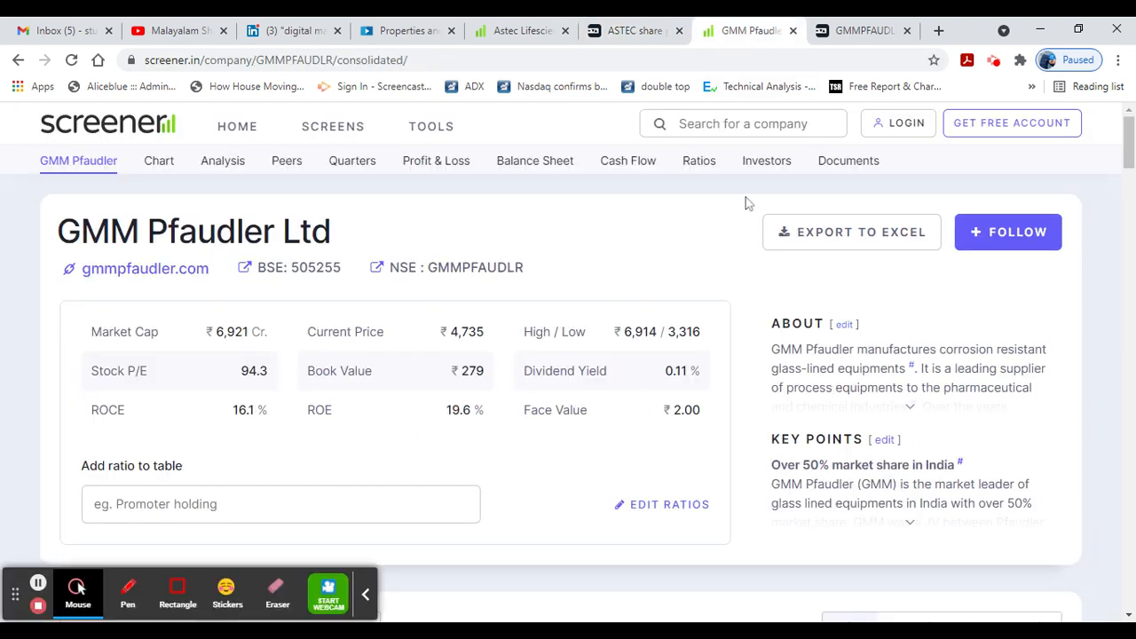
mouse_move(767, 115)
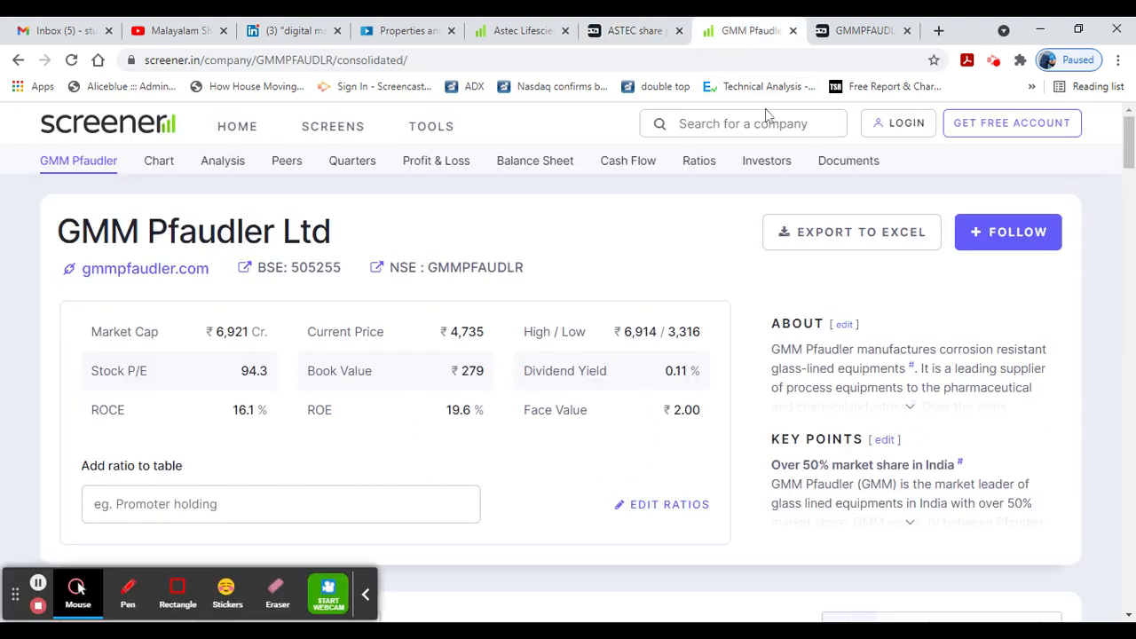
left_click(861, 30)
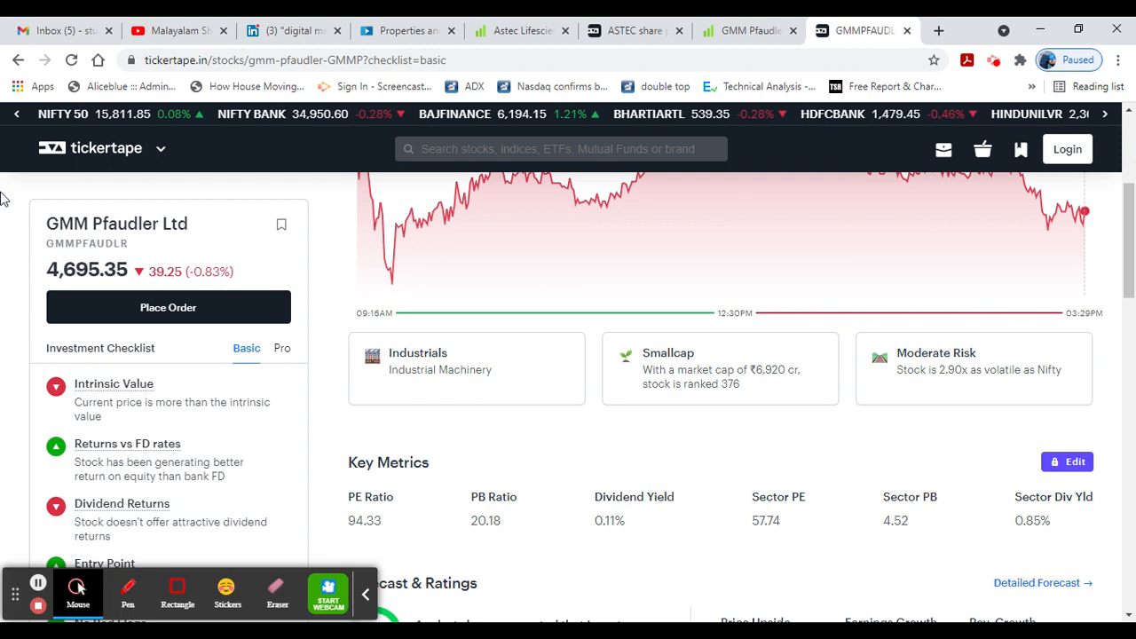
left_click(748, 31)
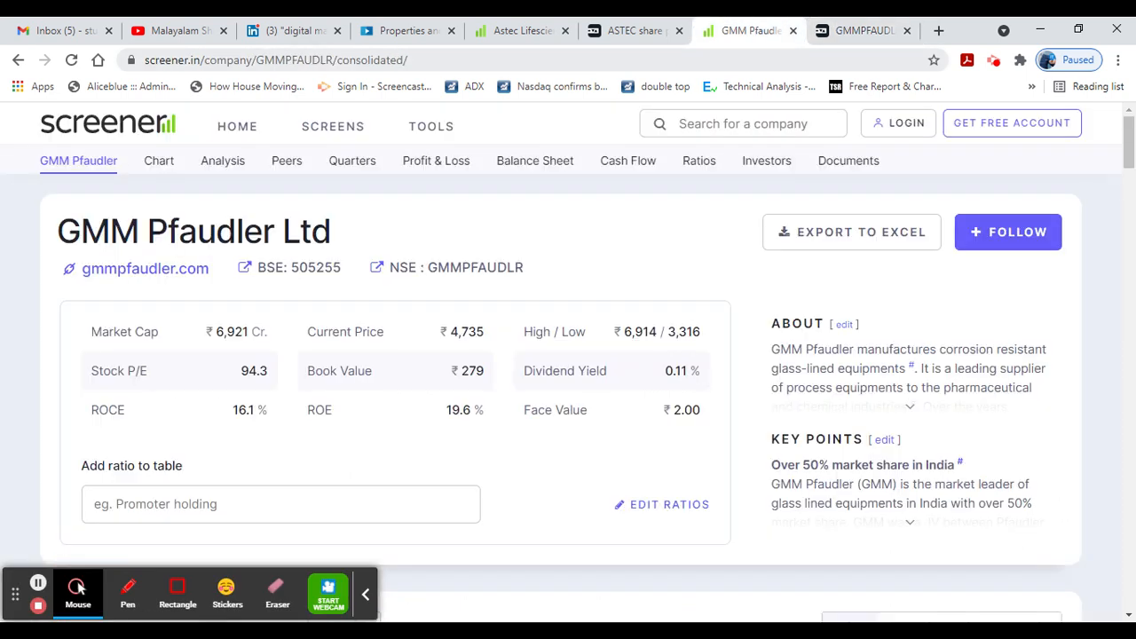
Review GMM Pfaudler's pros and cons, peer comparison and quarterly results.
scroll("down", 3)
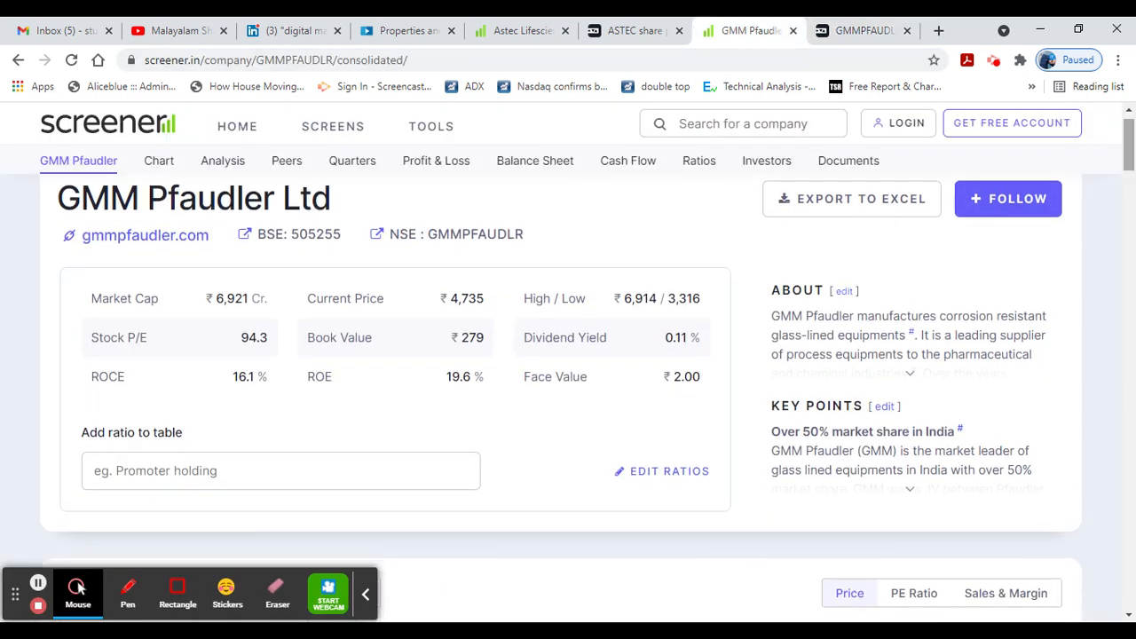
scroll("down", 3)
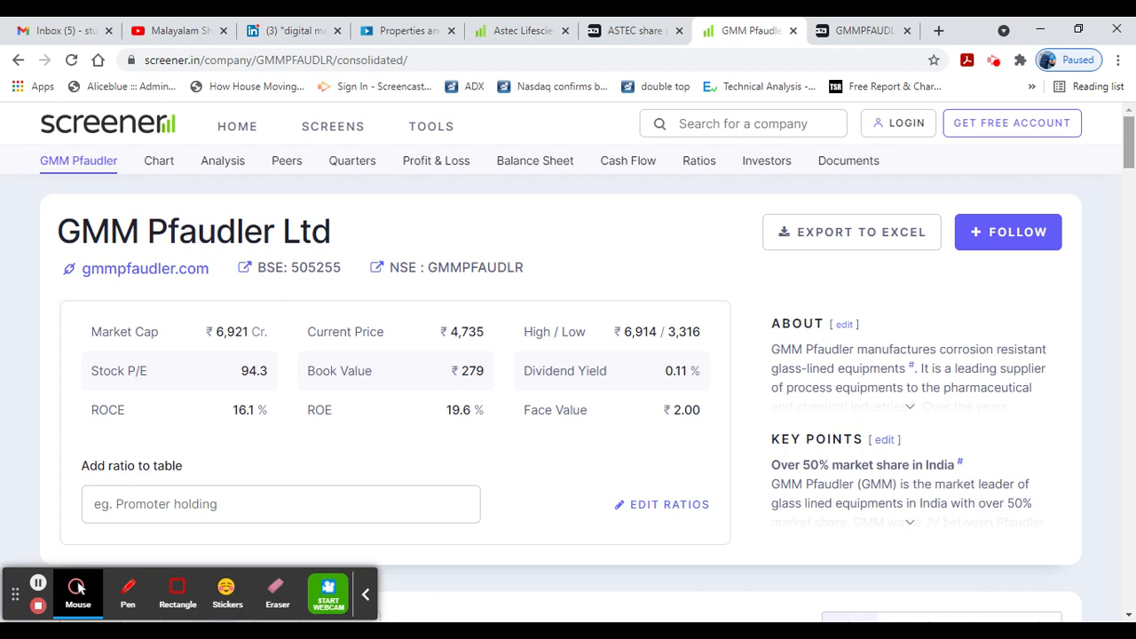
left_click(221, 161)
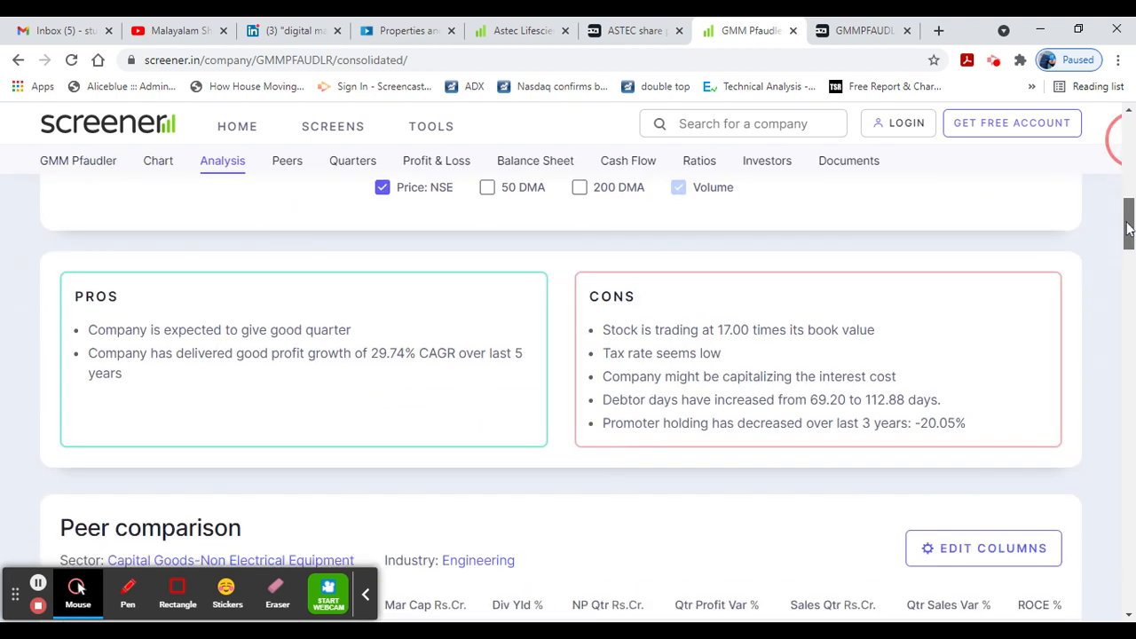
scroll("down", 3)
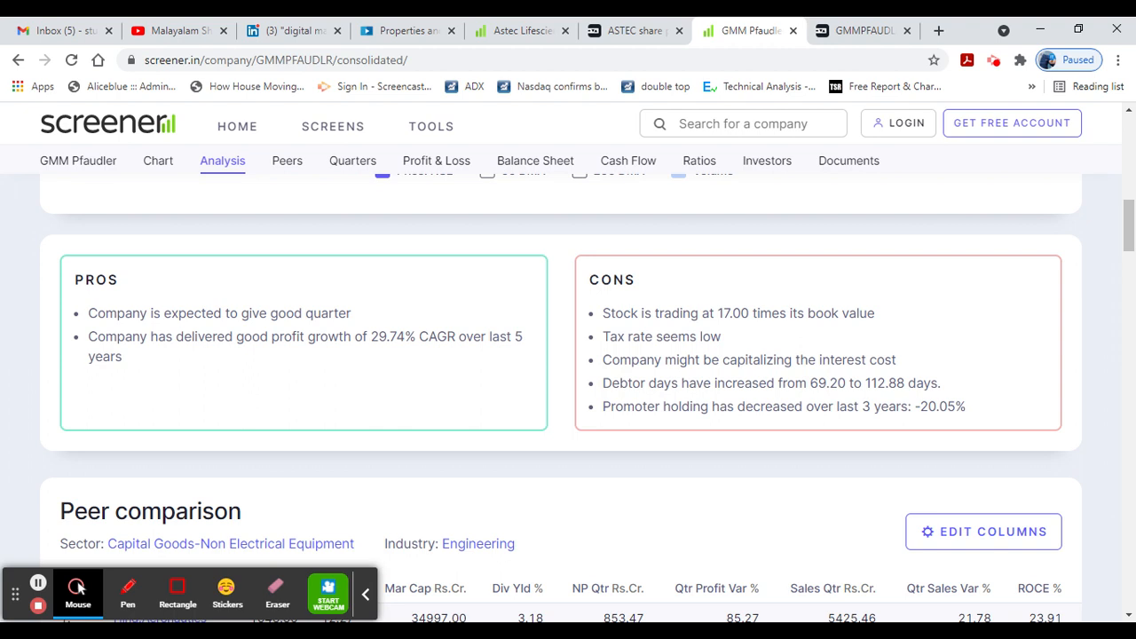
mouse_move(654, 298)
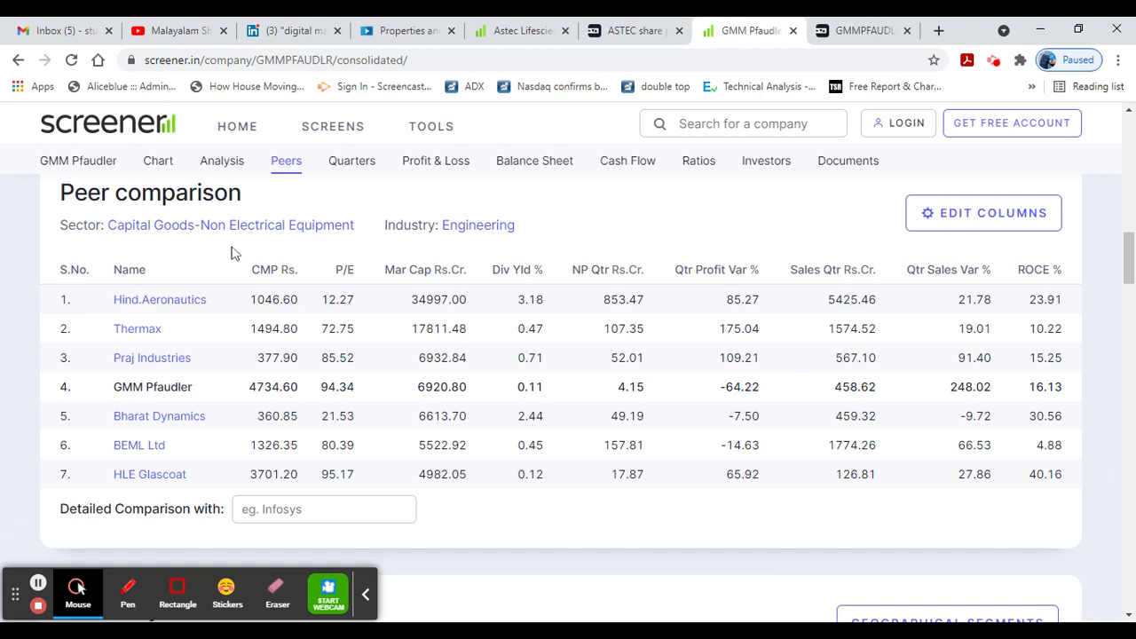
scroll("down", 3)
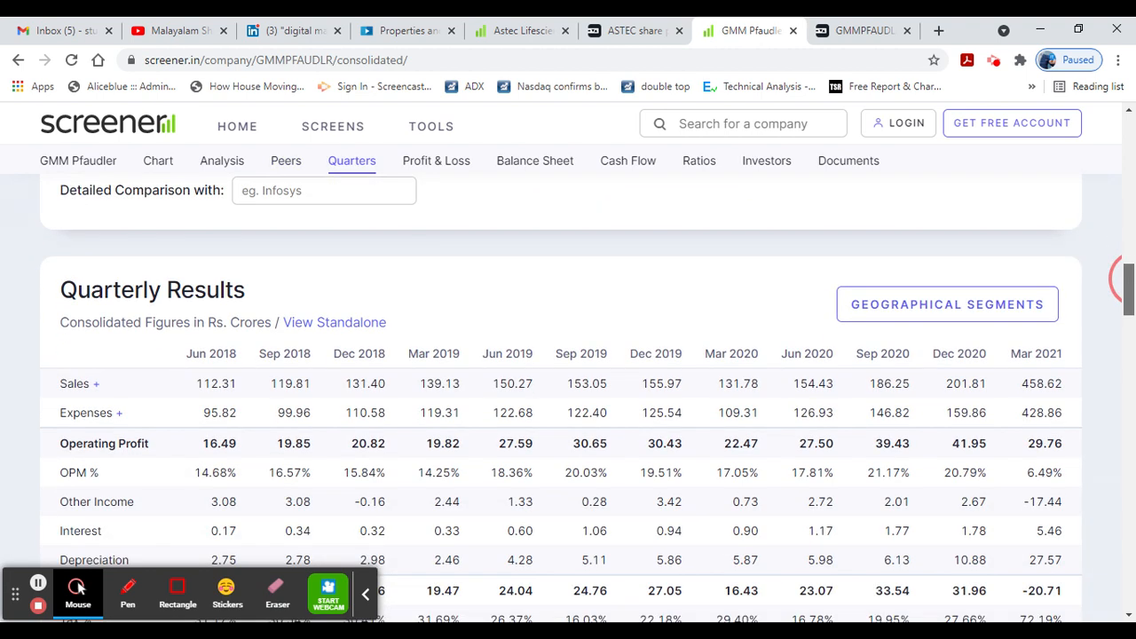
scroll("down", 3)
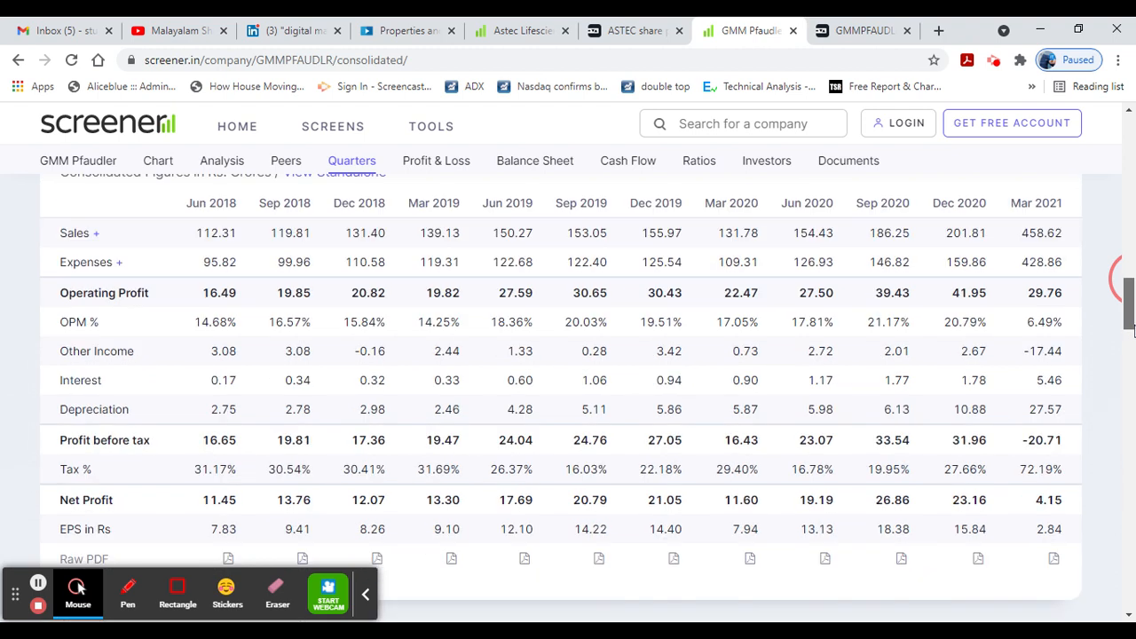
Go through GMM Pfaudler's profit and loss, balance sheet and shareholding pattern.
left_click(436, 160)
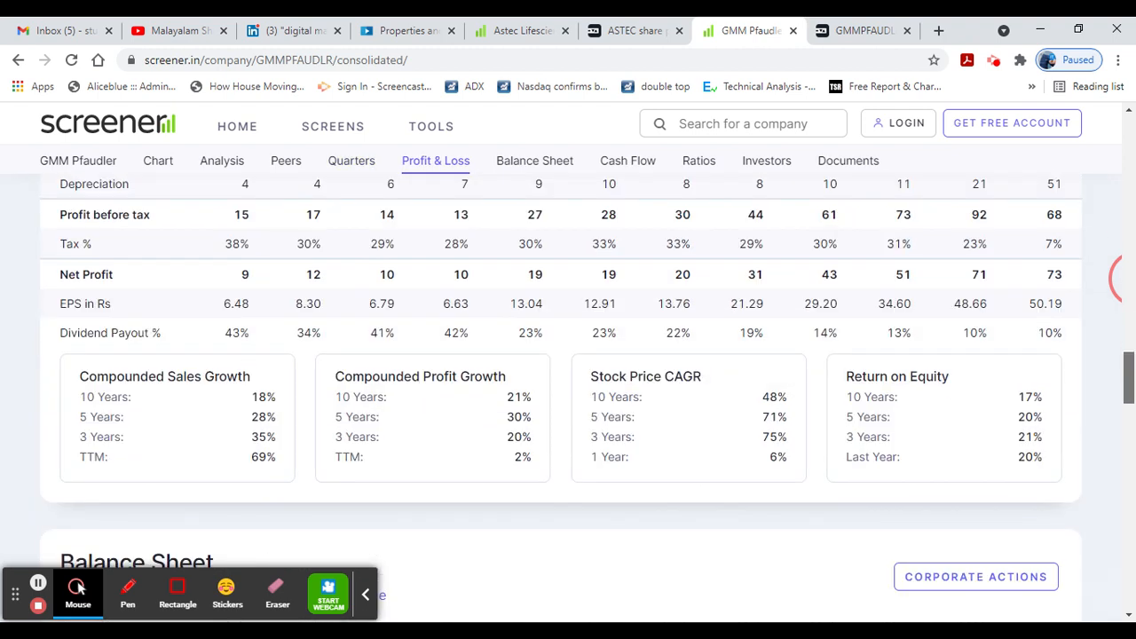
left_click(535, 161)
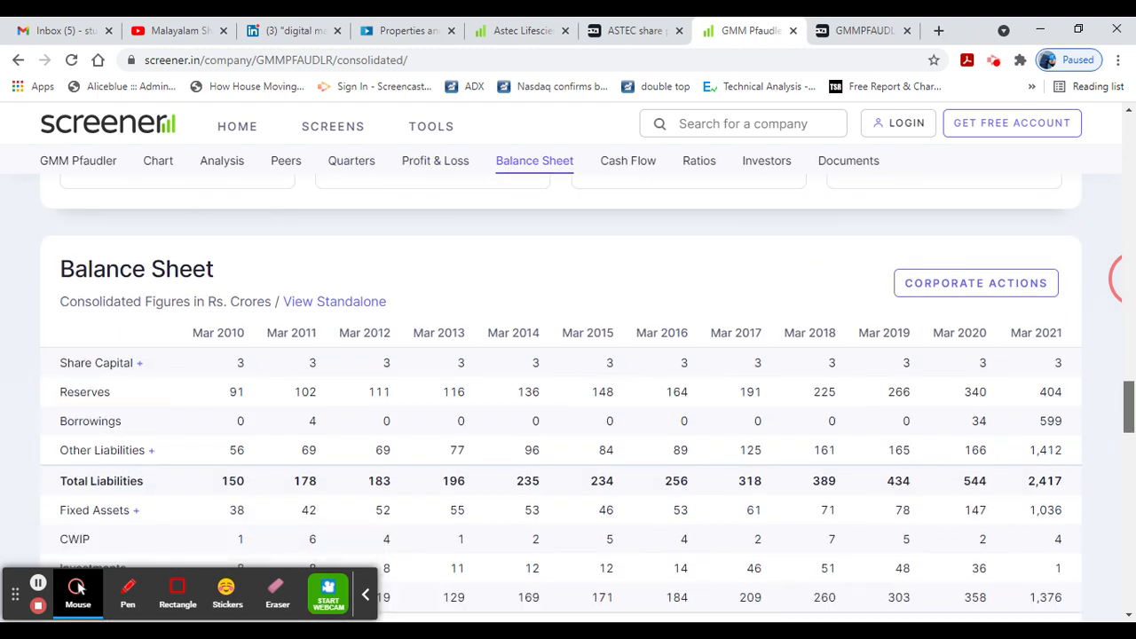
scroll("down", 3)
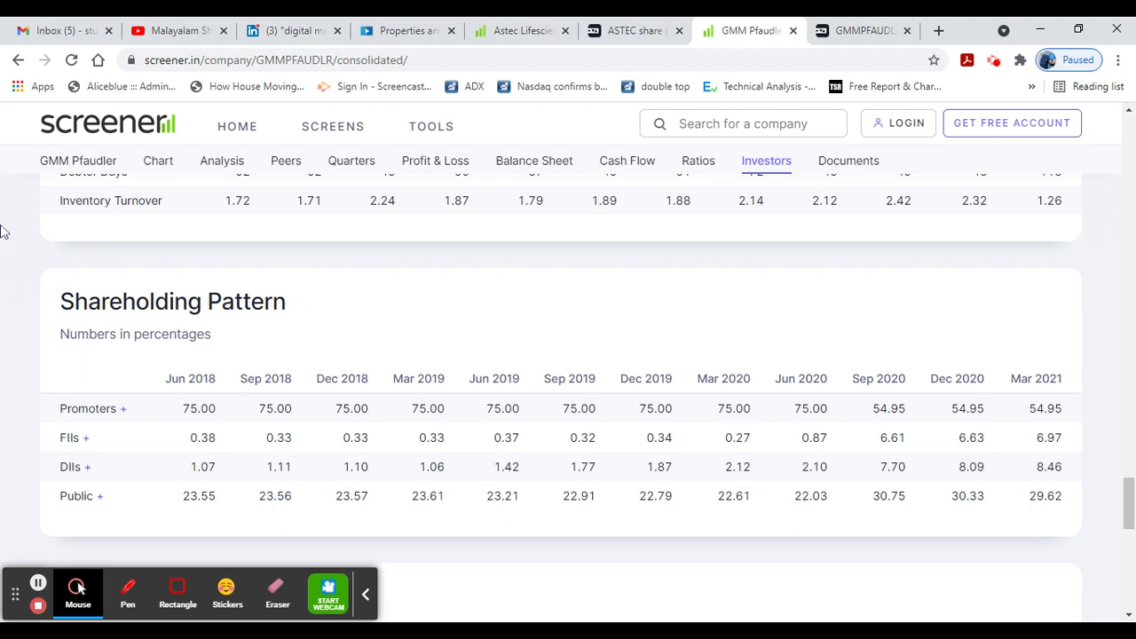
mouse_move(13, 142)
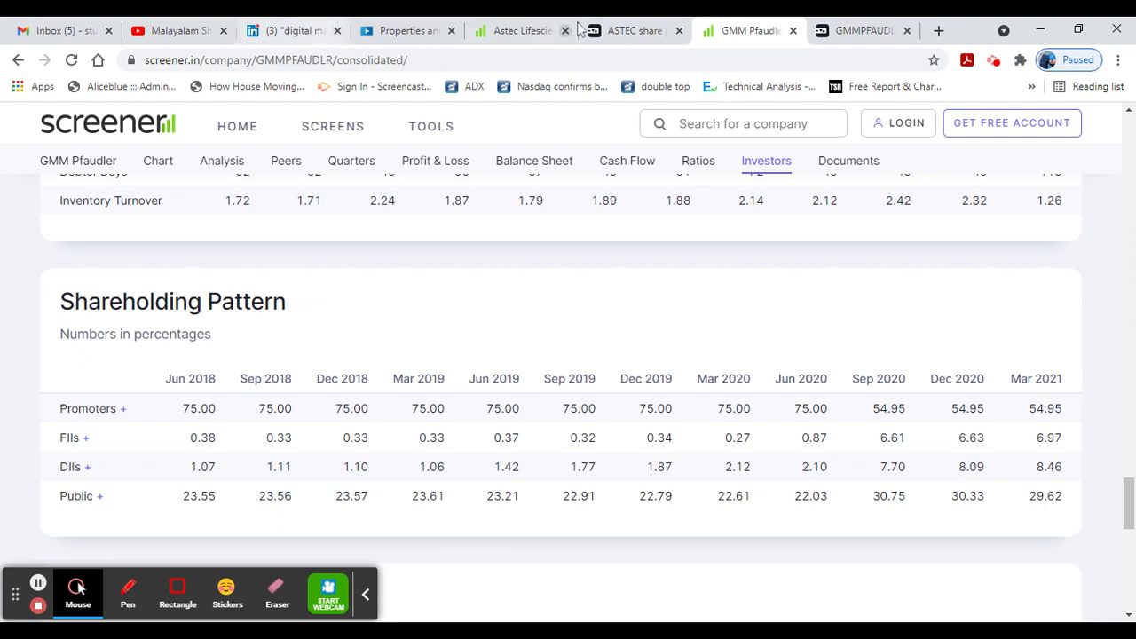
Glance at GMM Pfaudler and Astec on Tickertape, then return to GMM's Screener page.
left_click(861, 30)
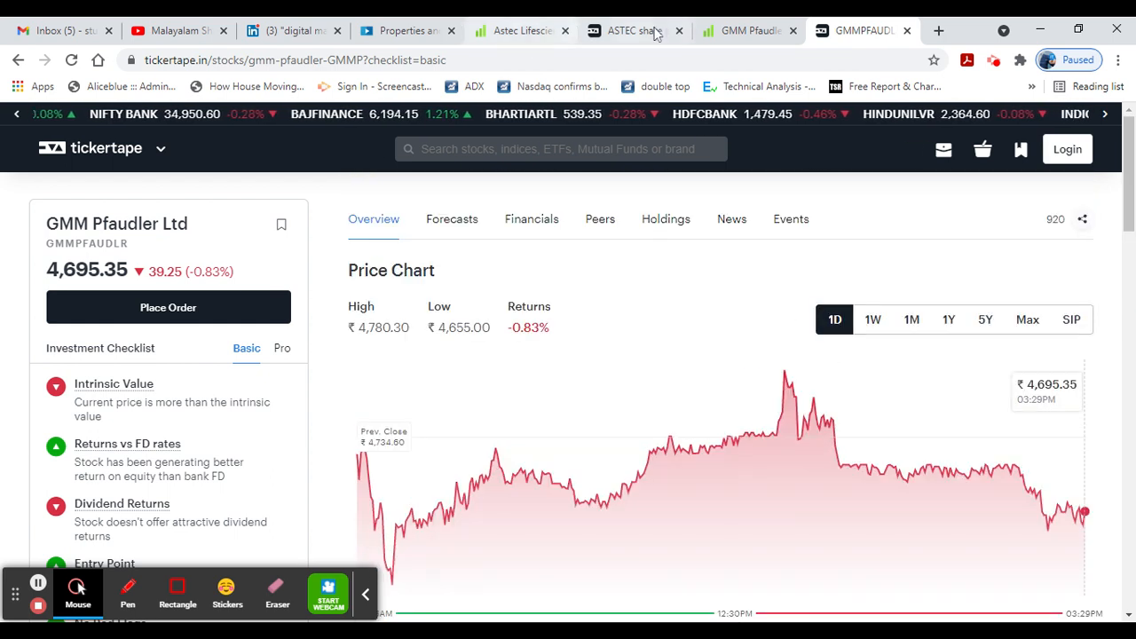
left_click(630, 30)
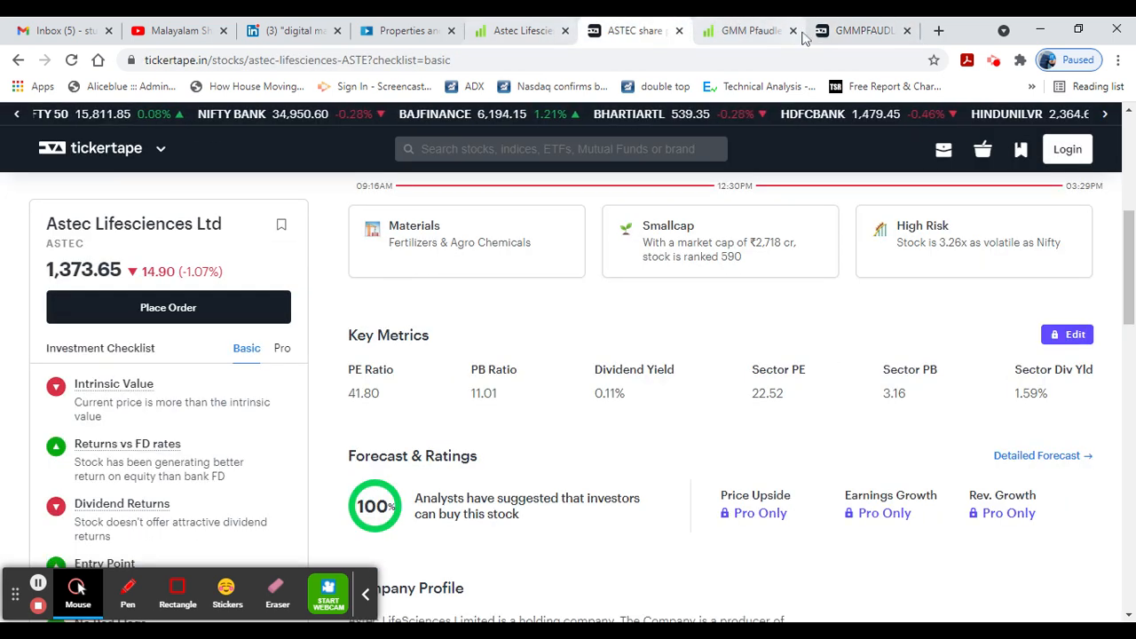
left_click(745, 30)
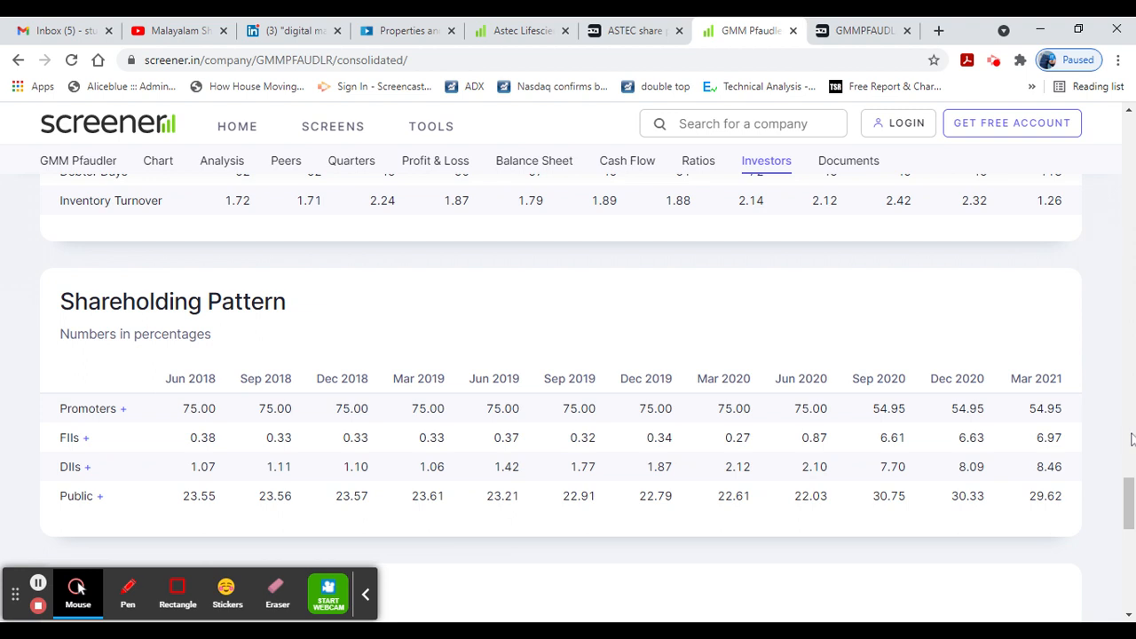
Revisit GMM's balance sheet, ratios, P&L and peers, then Astec and Malayalam Share YouTube.
left_click(533, 160)
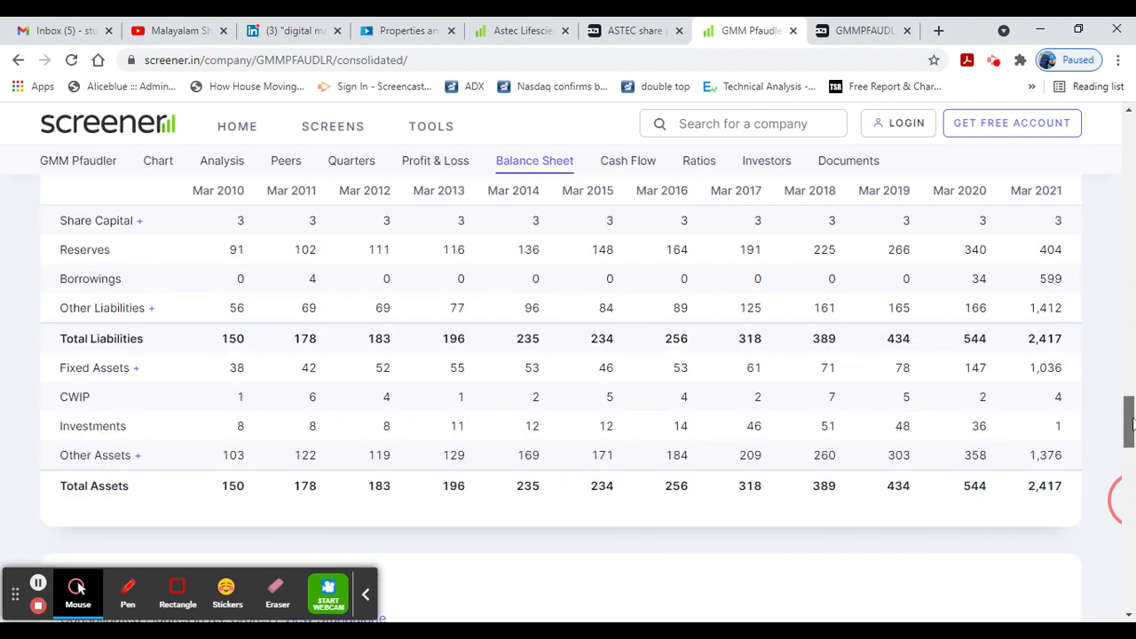
left_click(698, 160)
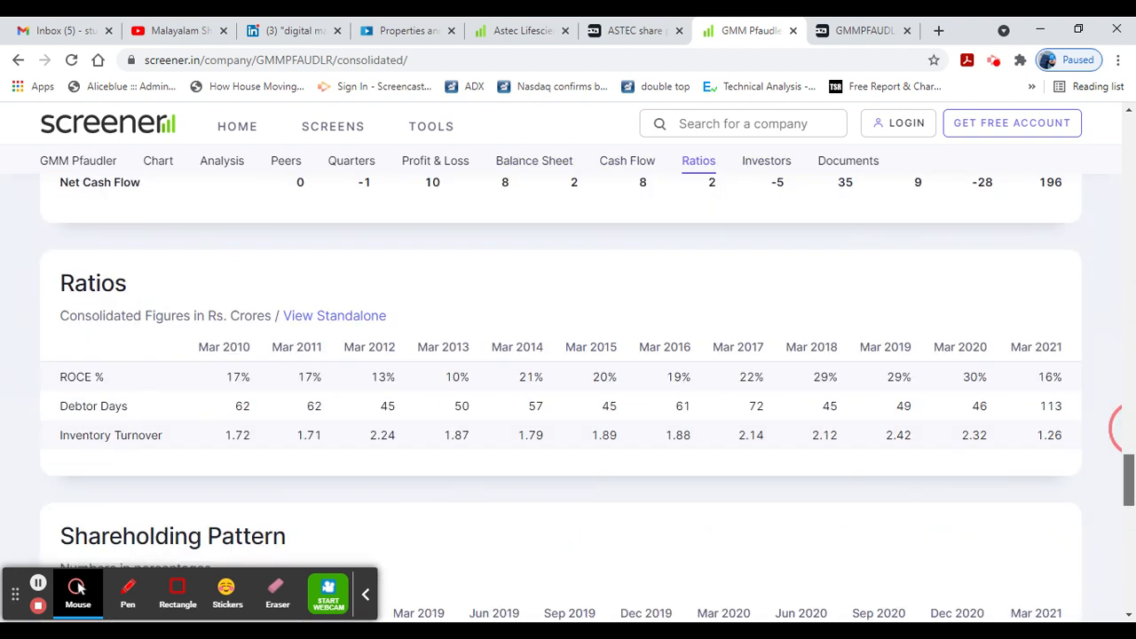
left_click(435, 161)
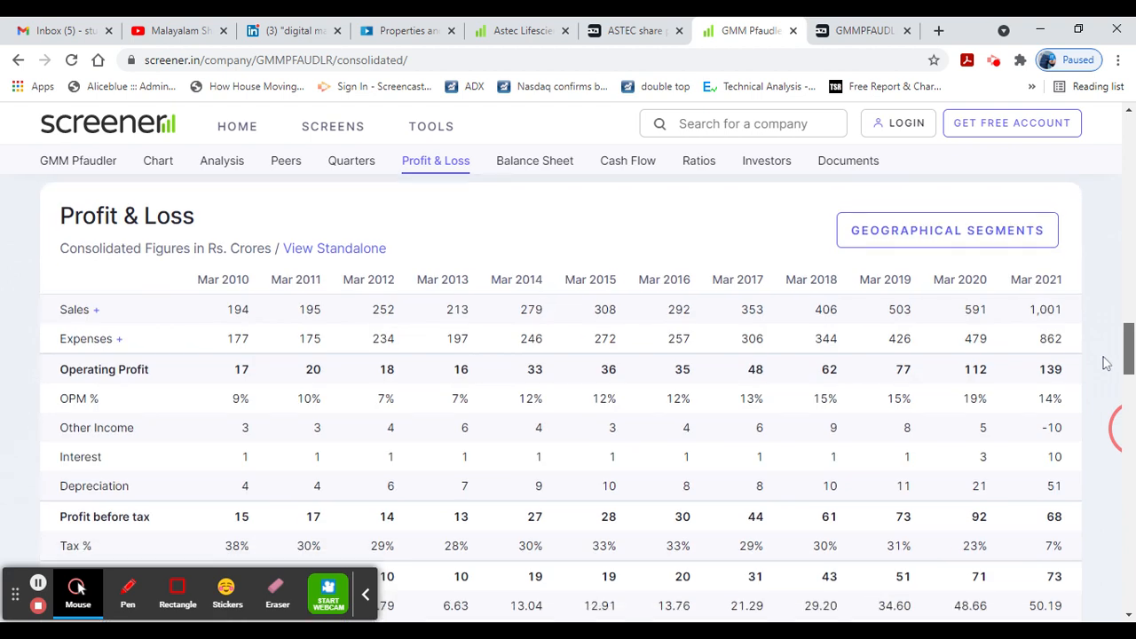
left_click(286, 160)
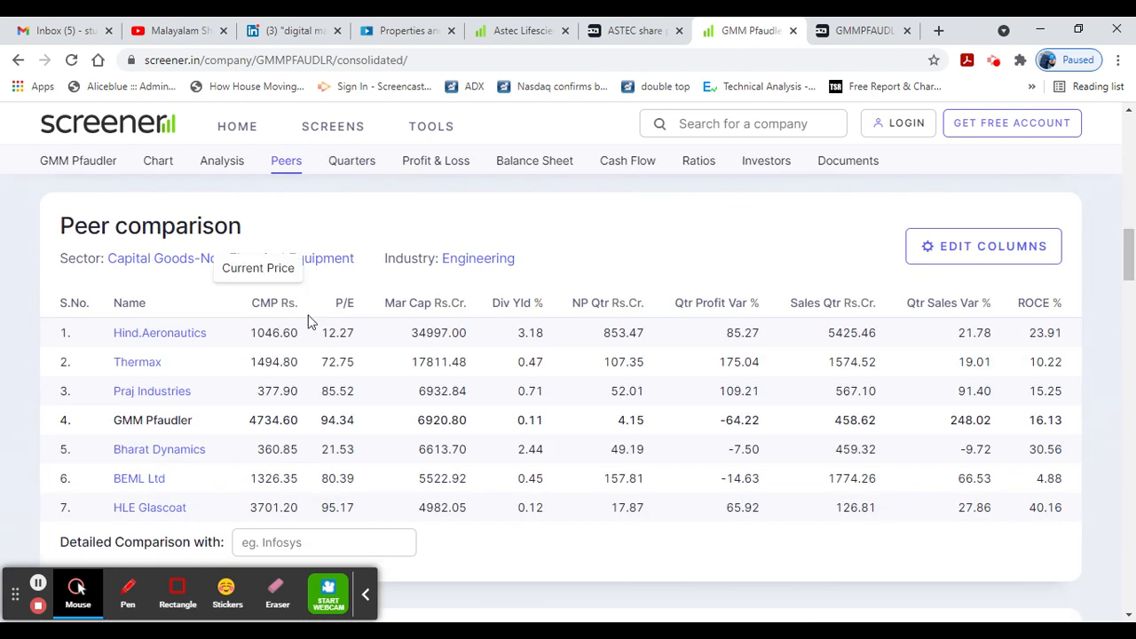
mouse_move(564, 611)
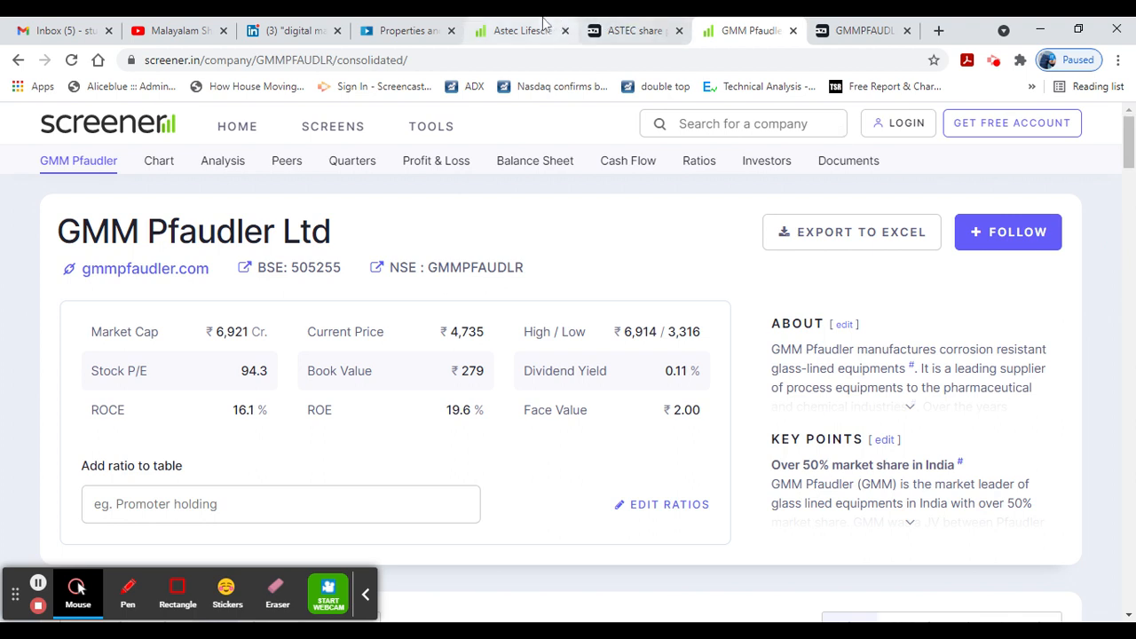
left_click(519, 30)
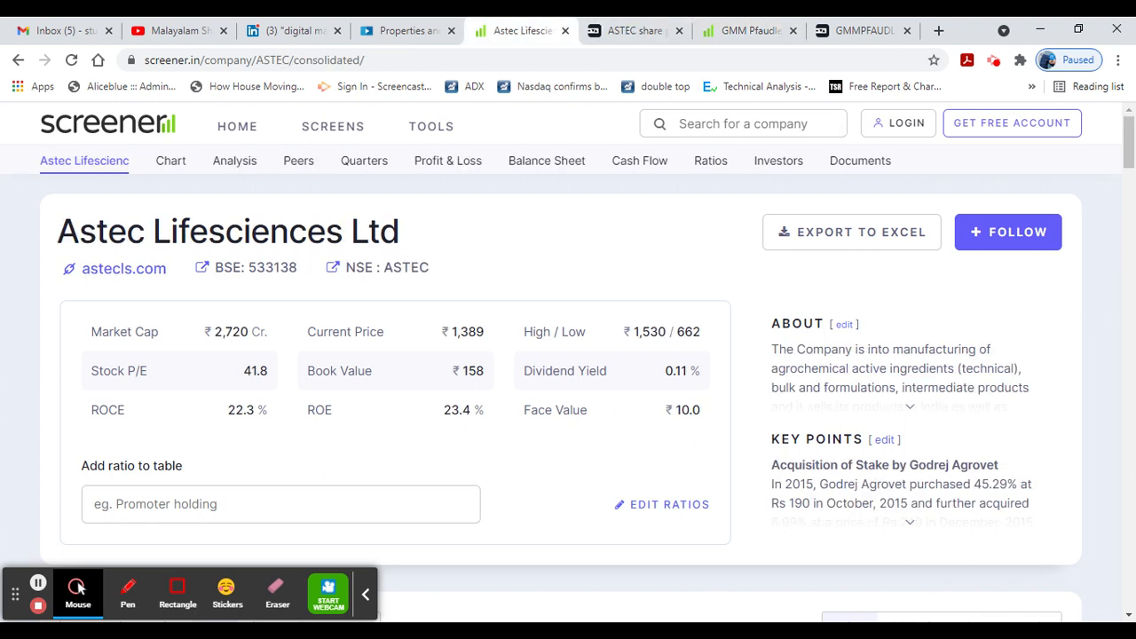
mouse_move(630, 225)
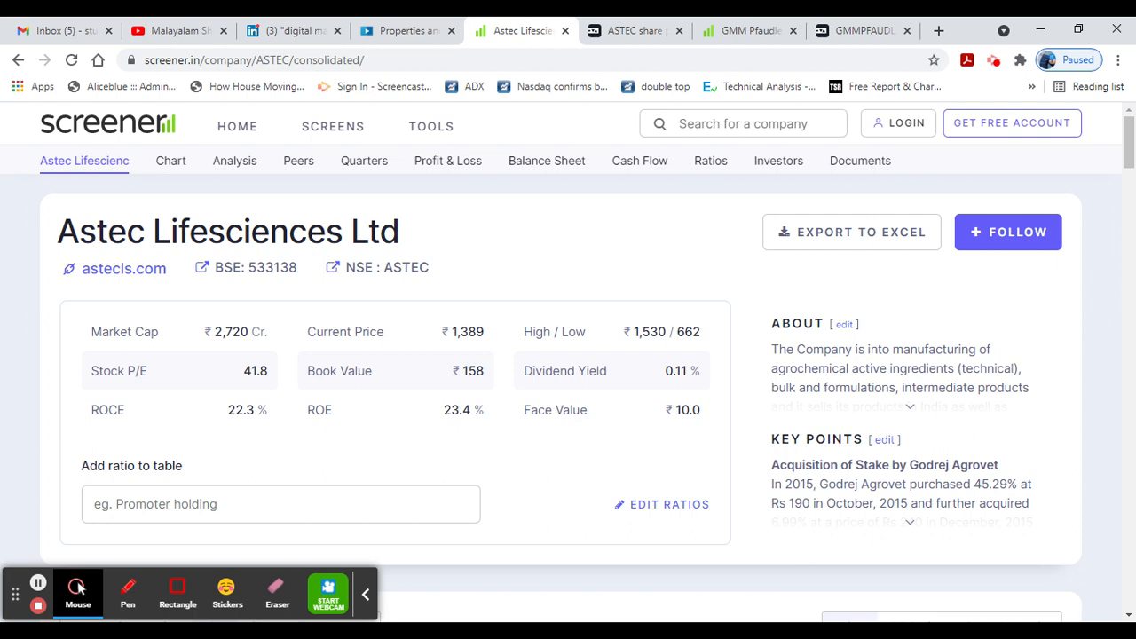
mouse_move(7, 60)
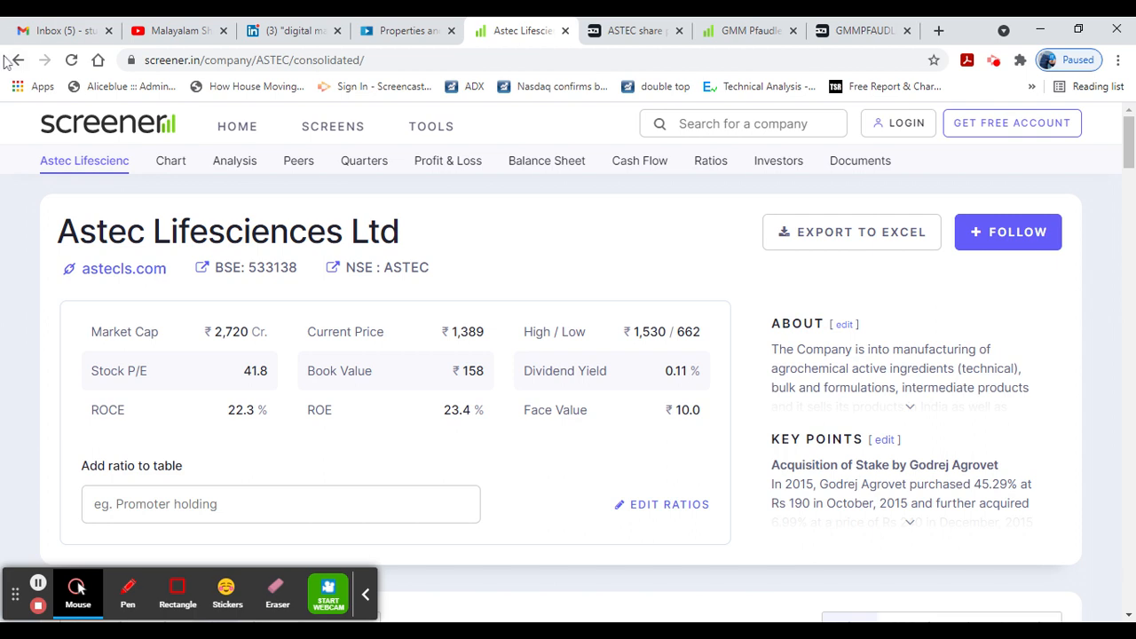
left_click(178, 31)
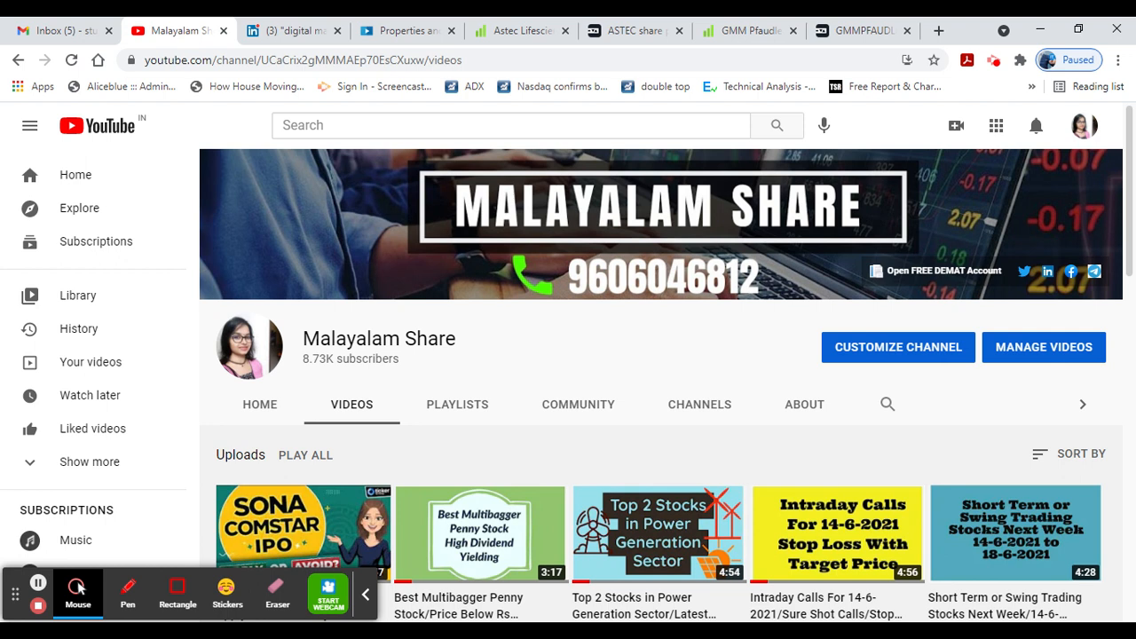
scroll("down", 3)
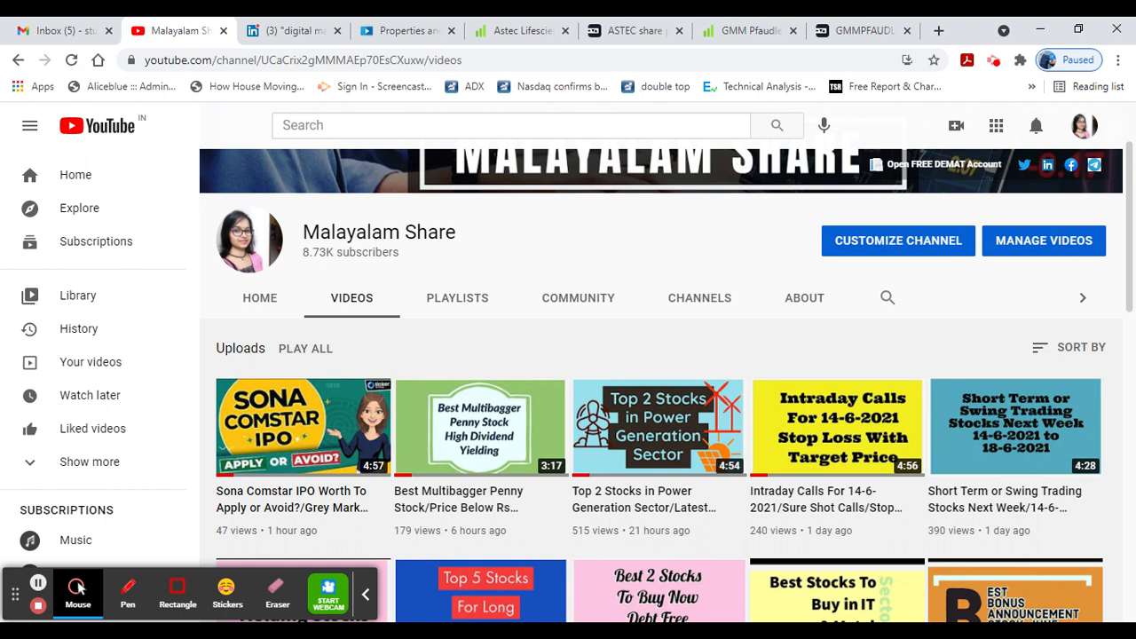
scroll("down", 3)
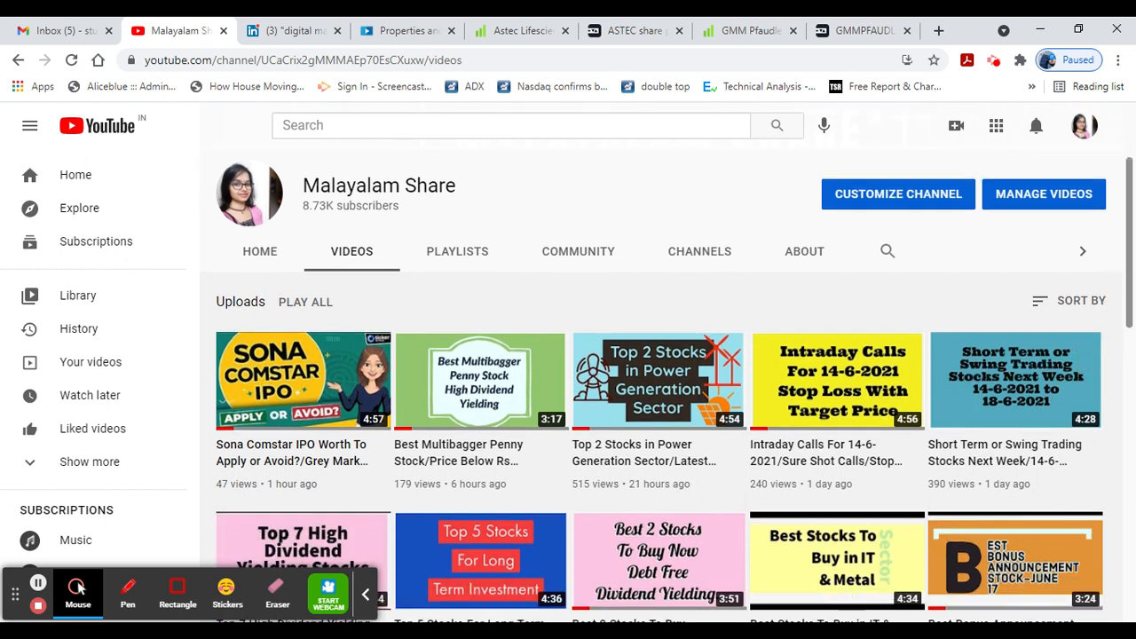